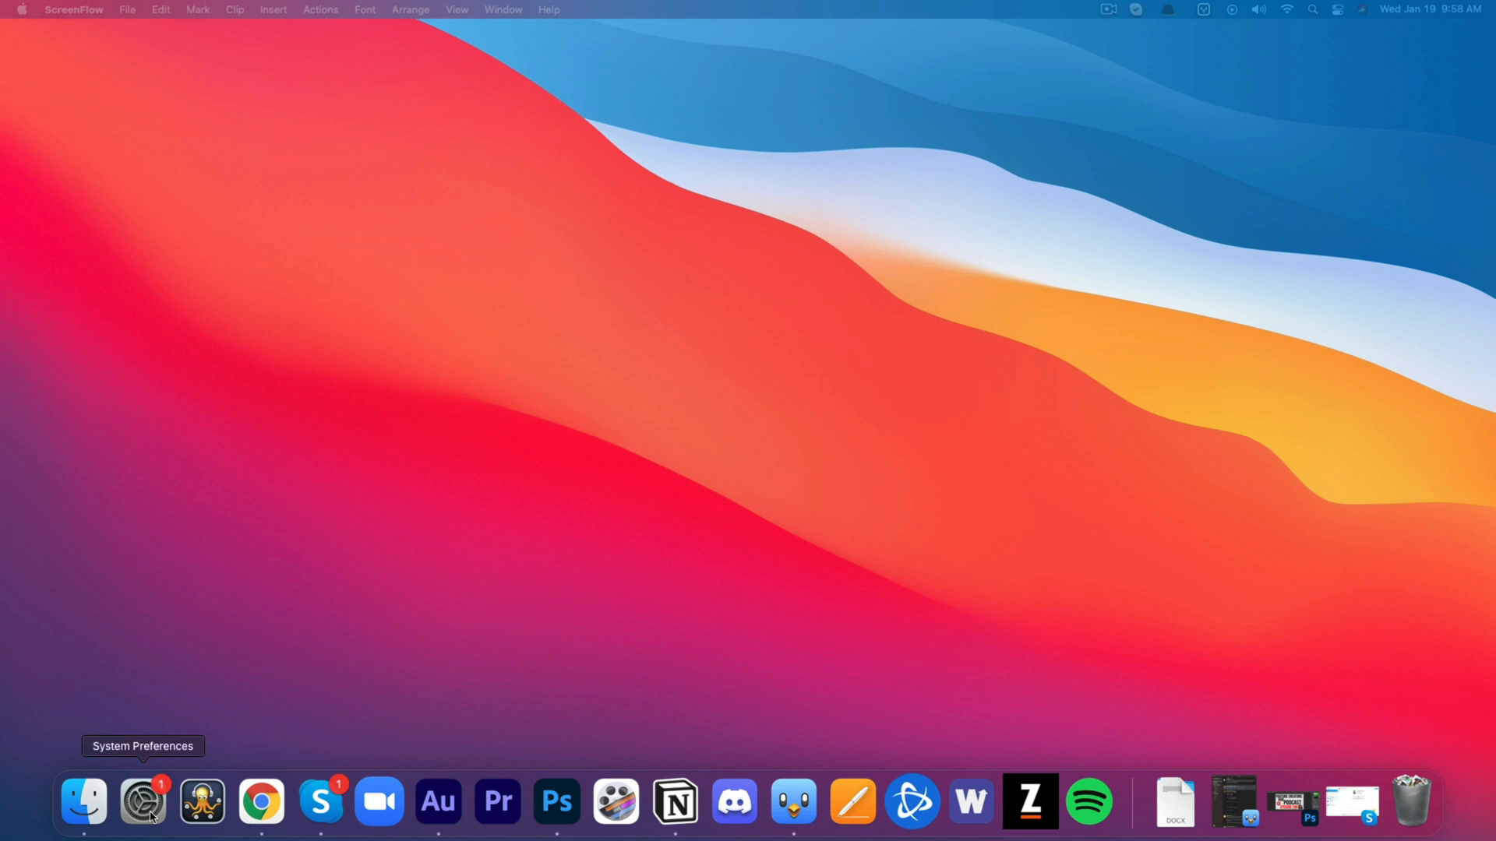
{"action": "mouse_move", "coordinate": [148, 817]}
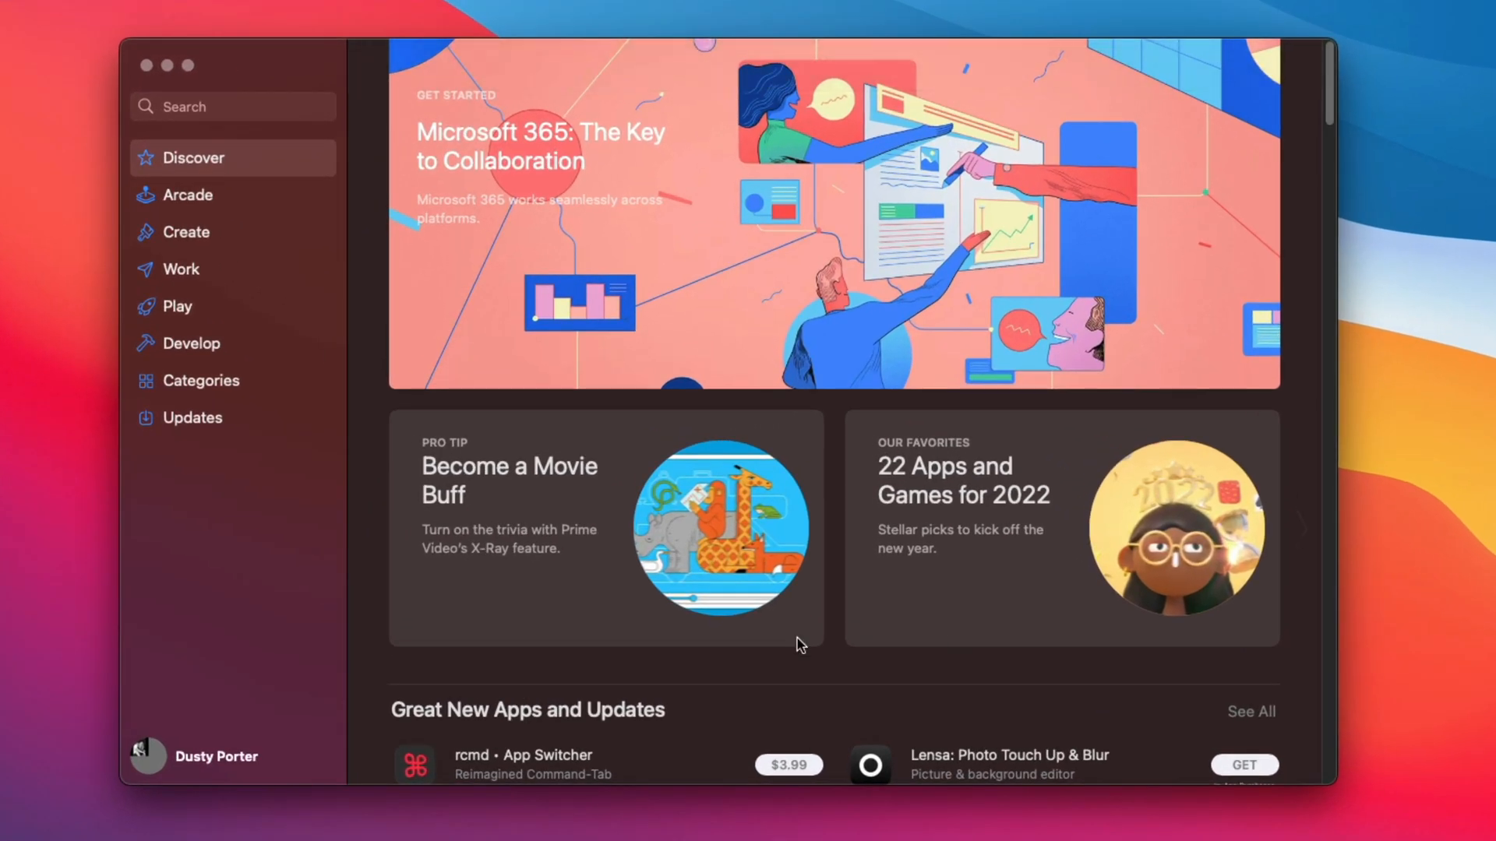
Show the App Store Updates page listing Twitter as recently updated.
{"action": "left_click", "coordinate": [192, 418]}
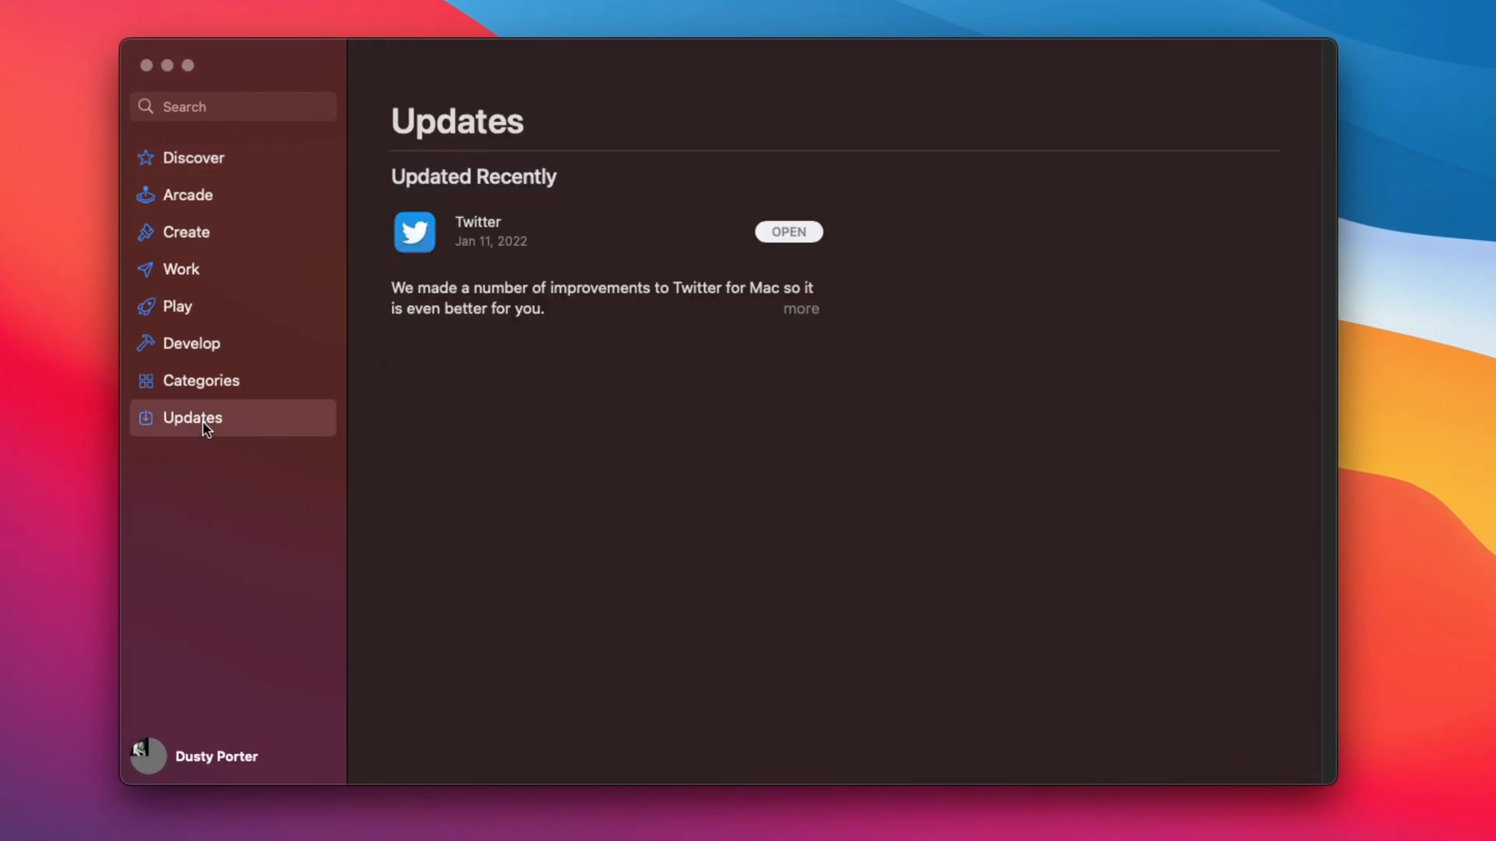
{"action": "mouse_move", "coordinate": [352, 652]}
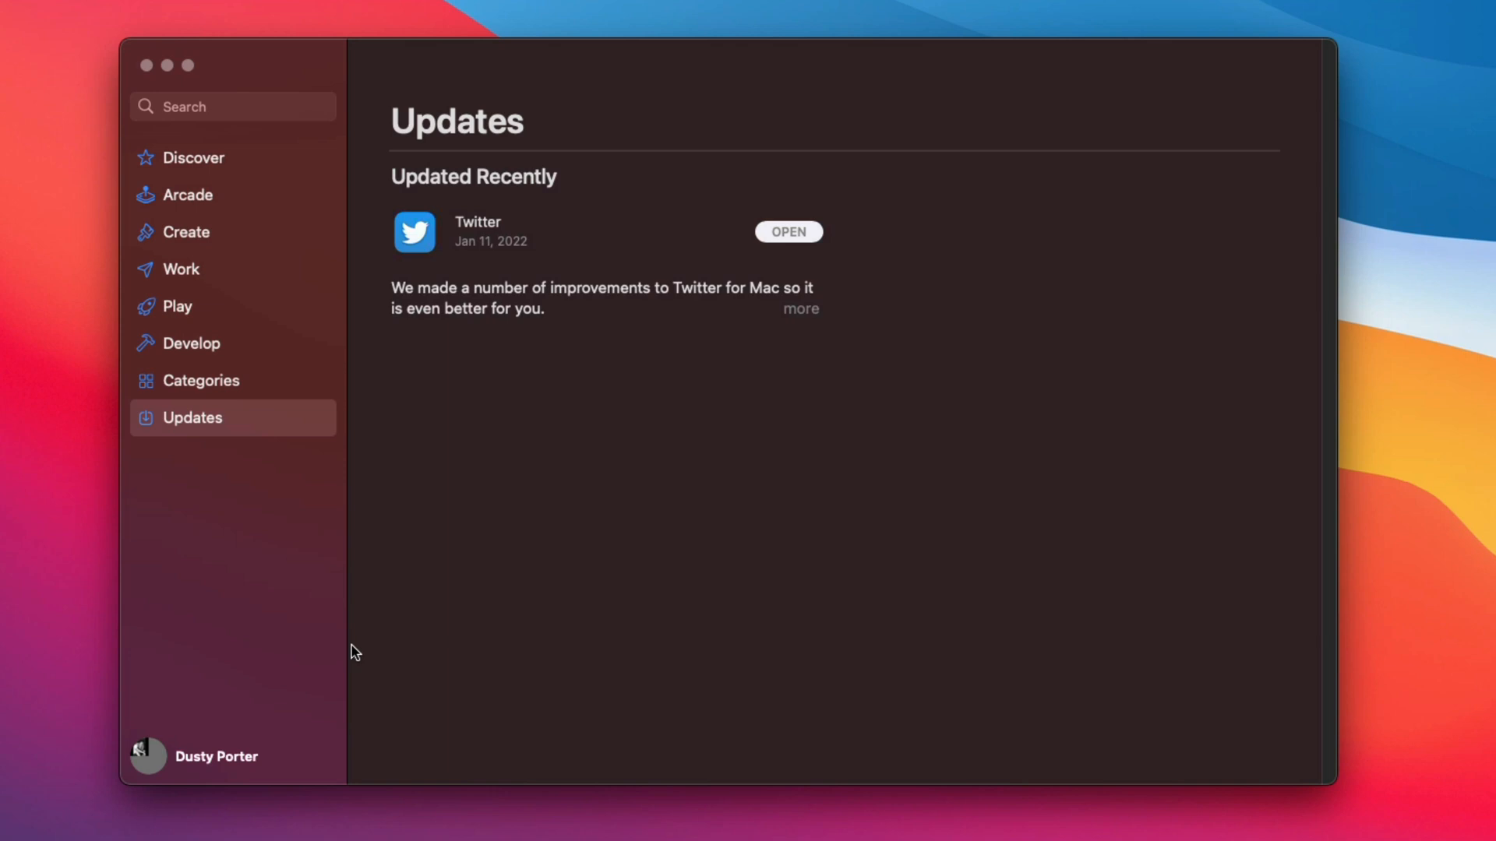
{"action": "mouse_move", "coordinate": [862, 75]}
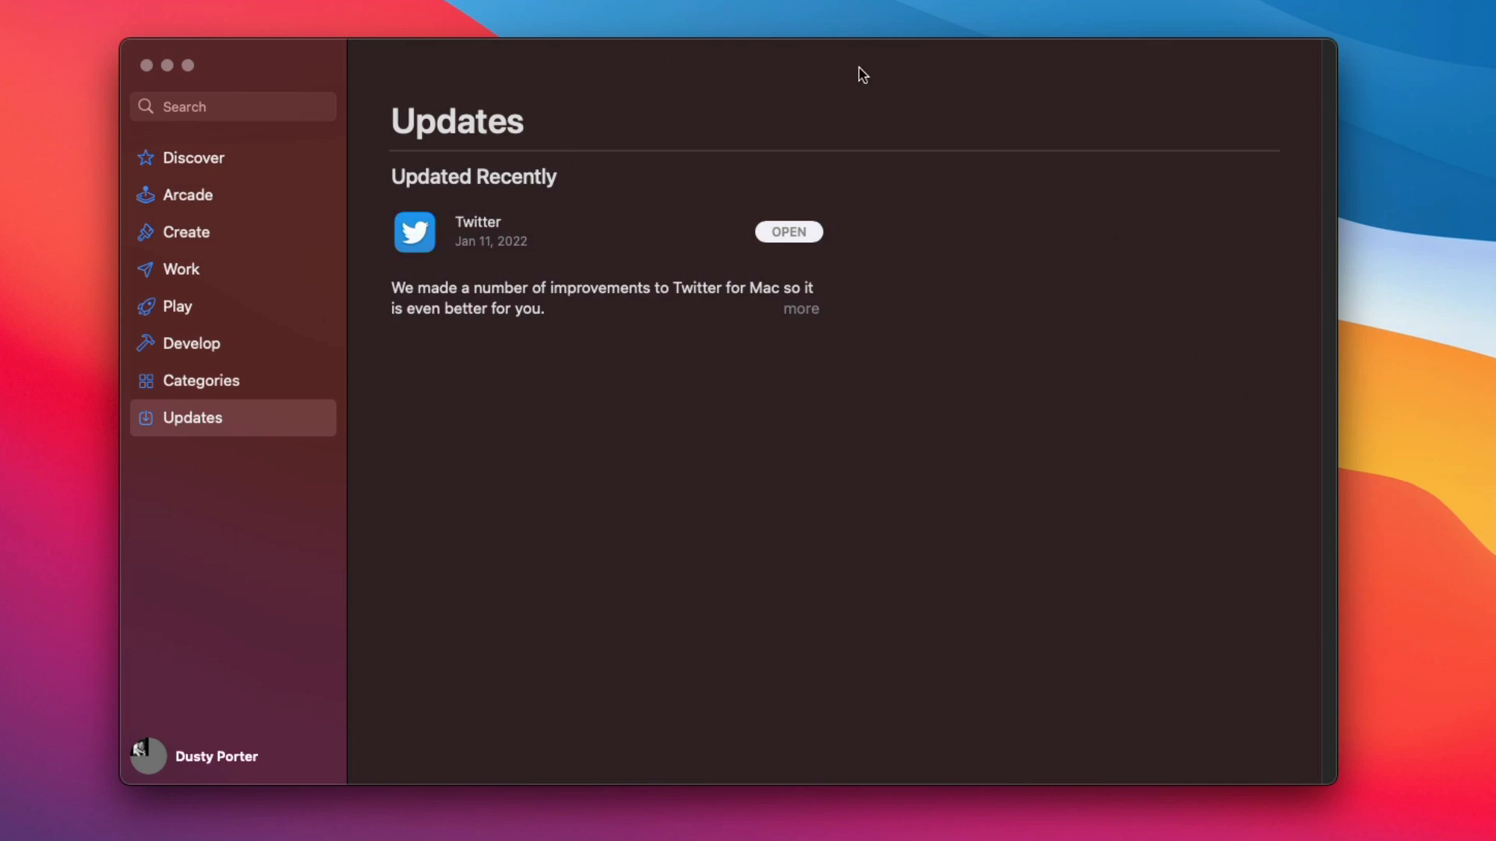
{"action": "mouse_move", "coordinate": [243, 474]}
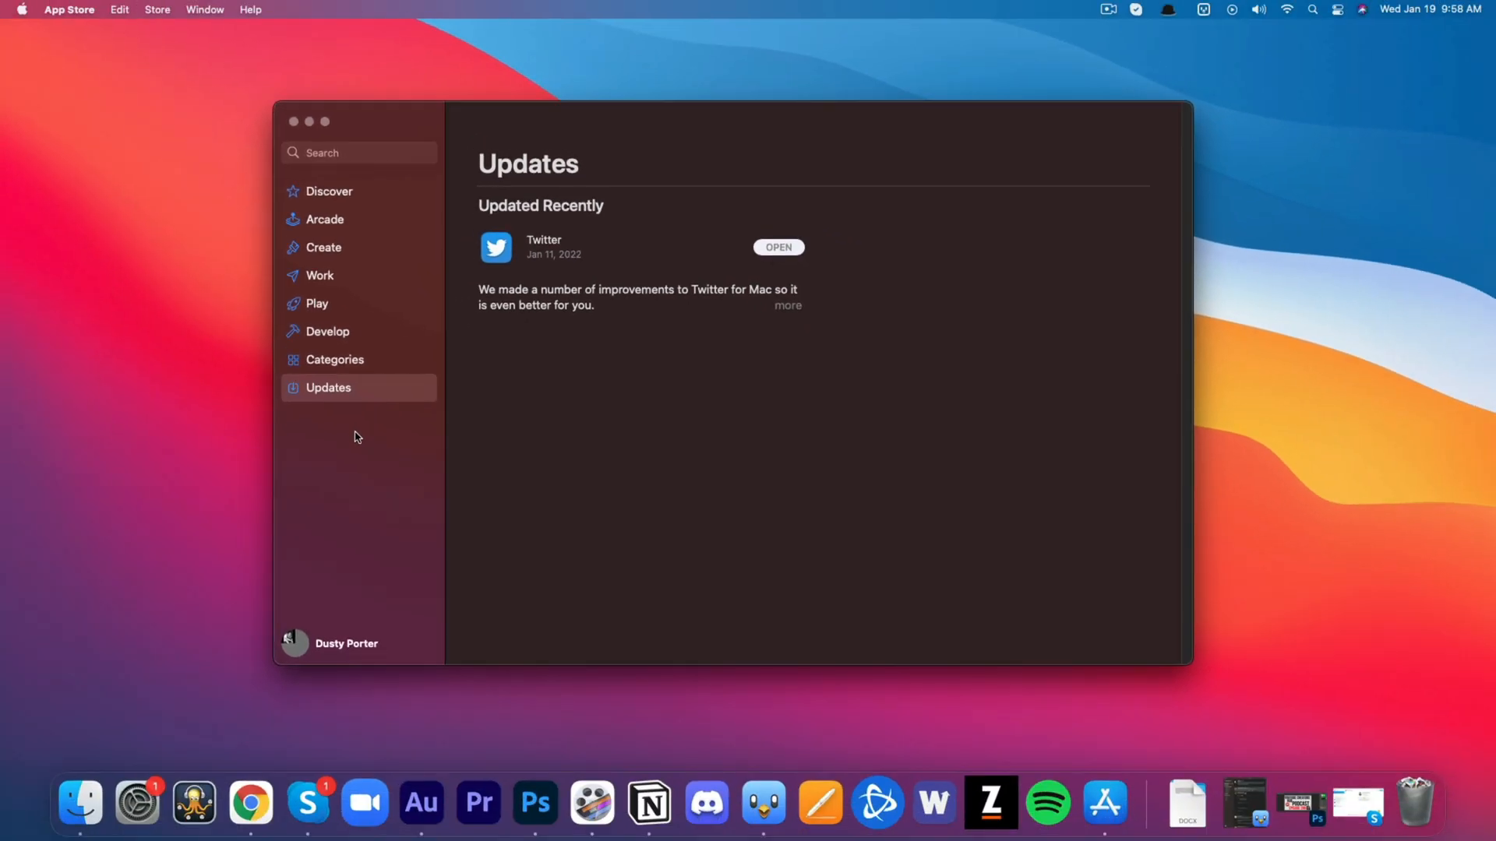
{"action": "mouse_move", "coordinate": [349, 436]}
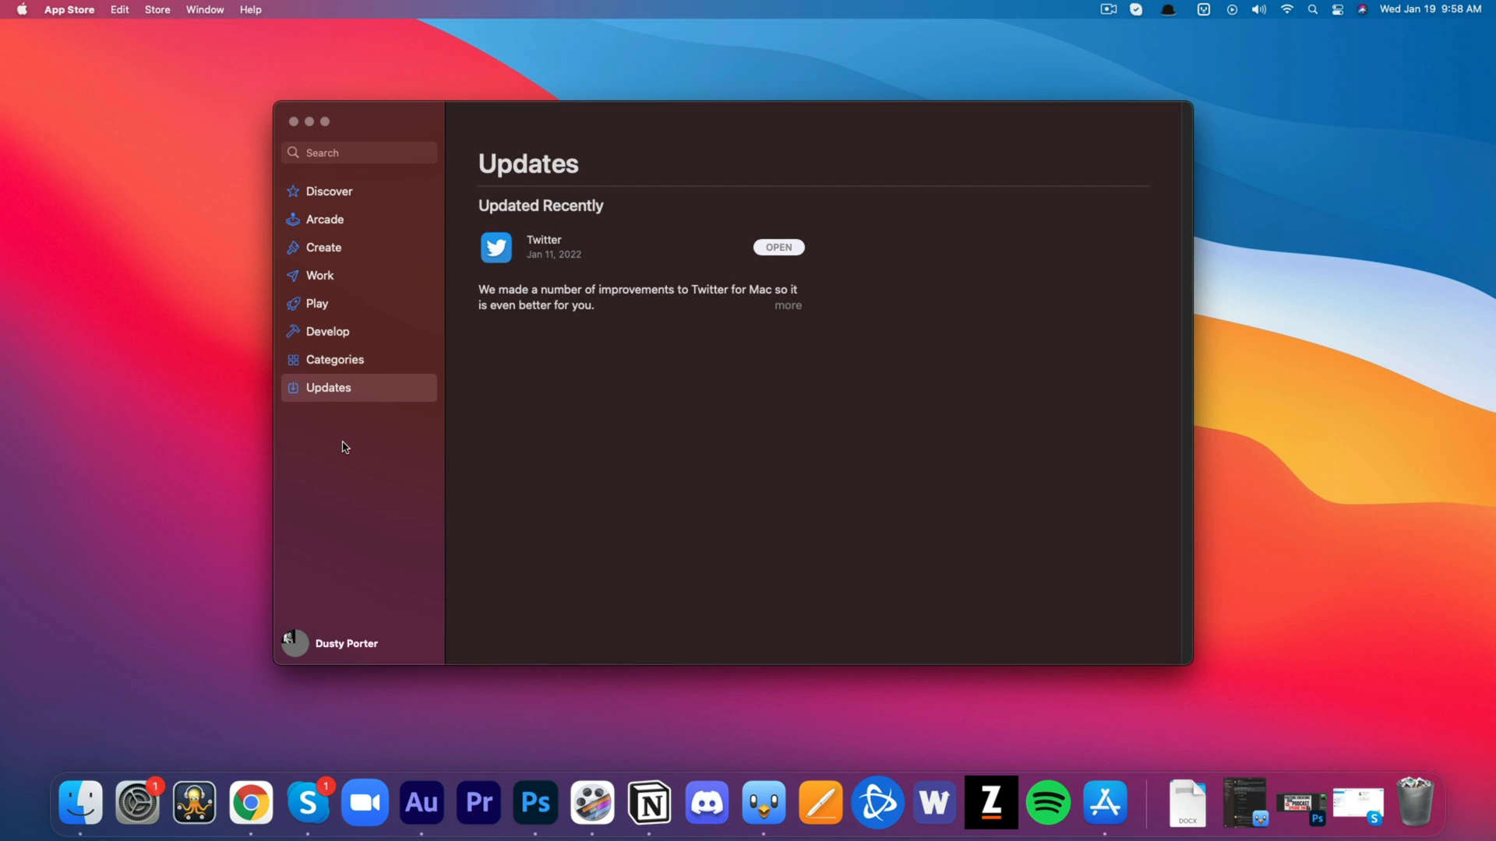
Launch System Preferences from the Dock over the App Store window.
{"action": "left_click", "coordinate": [135, 802]}
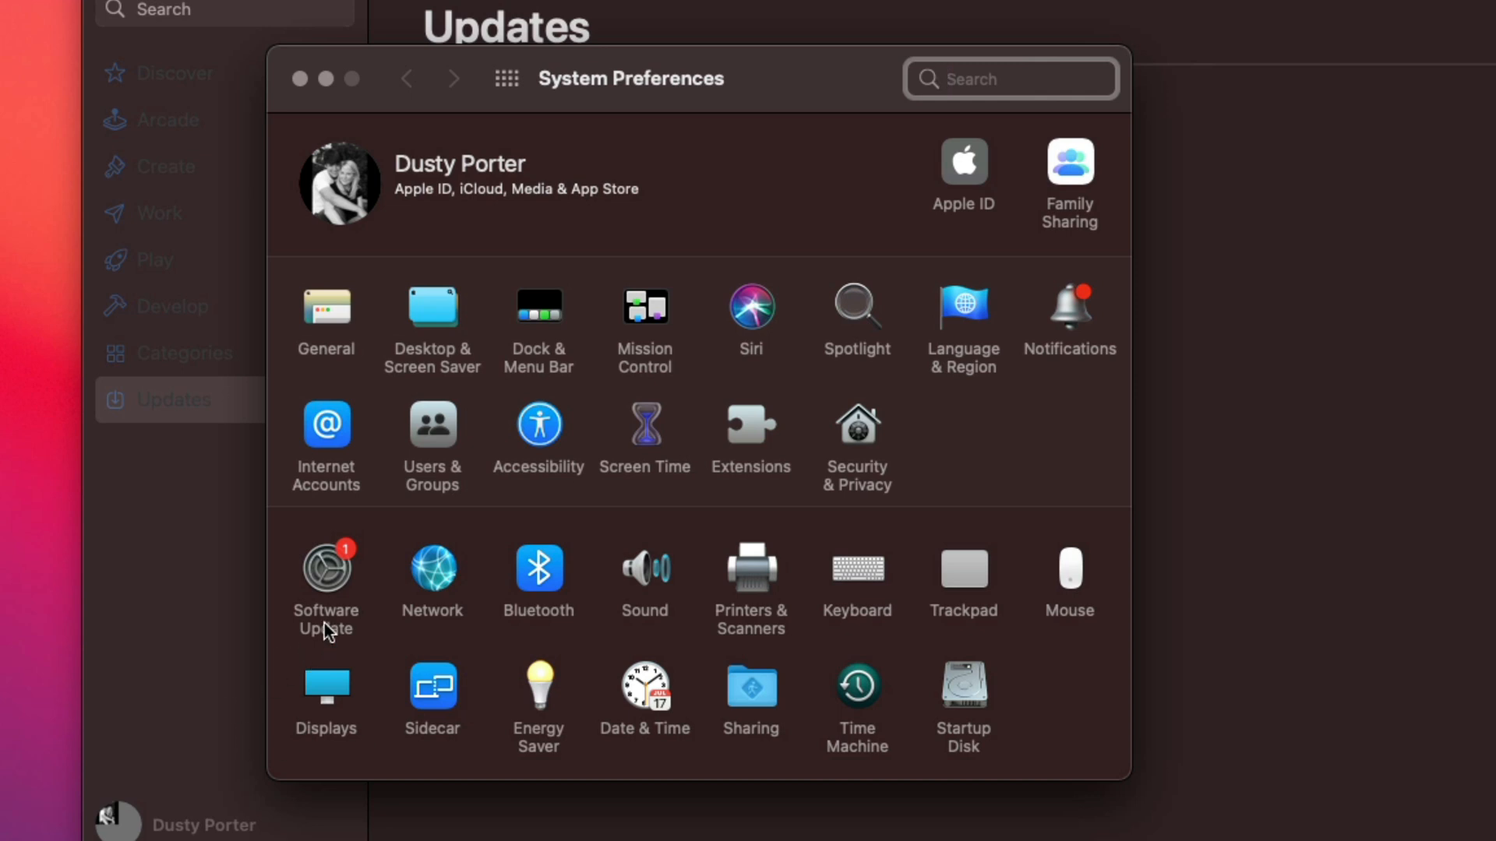
Show Software Update with the macOS Monterey 12.1 upgrade and toggle automatic updates, prompting confirmation.
{"action": "left_click", "coordinate": [326, 572]}
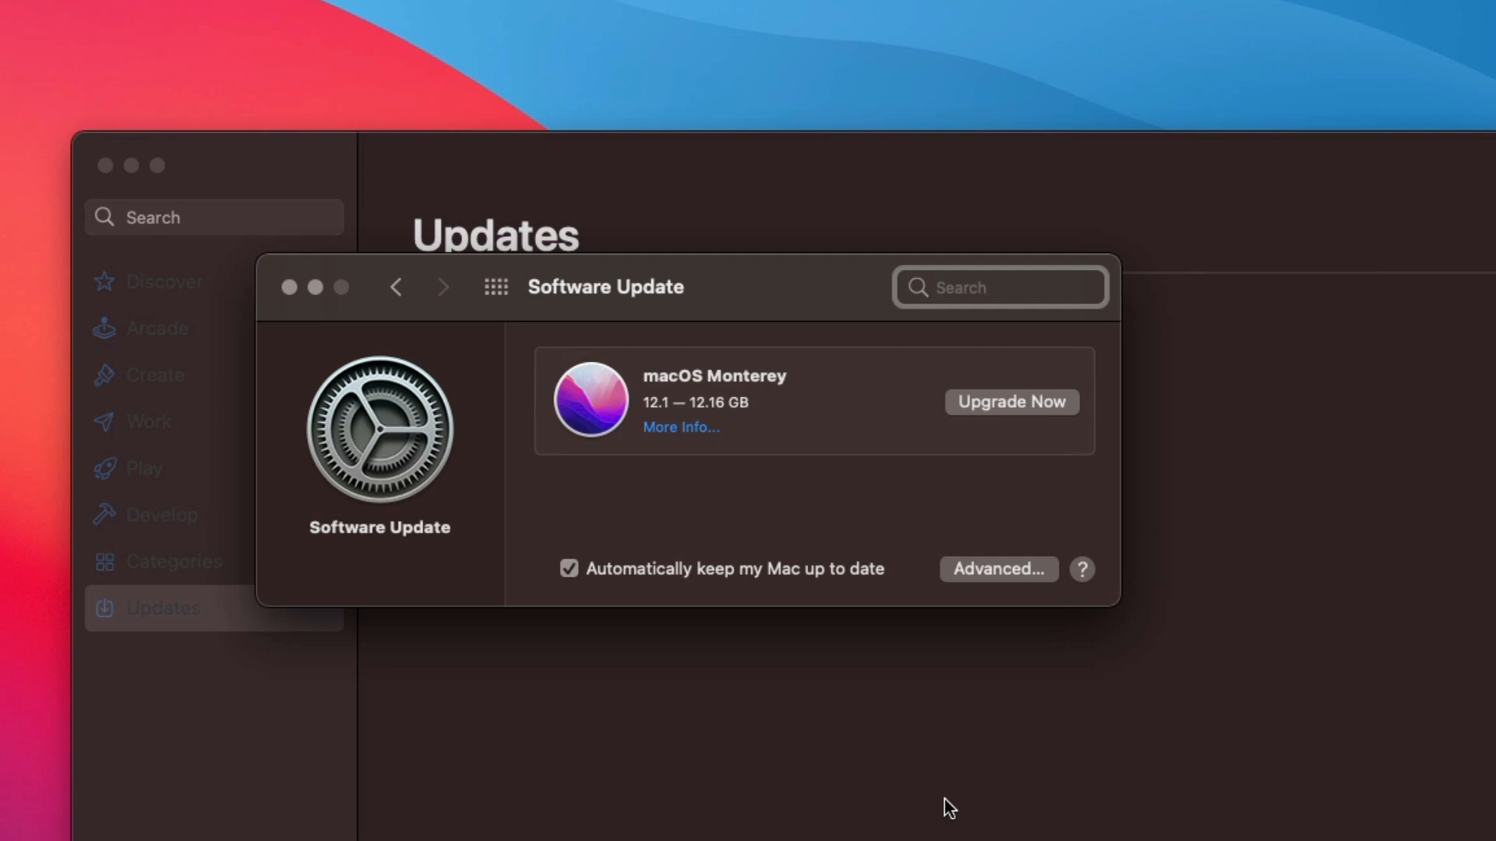
{"action": "mouse_move", "coordinate": [938, 818]}
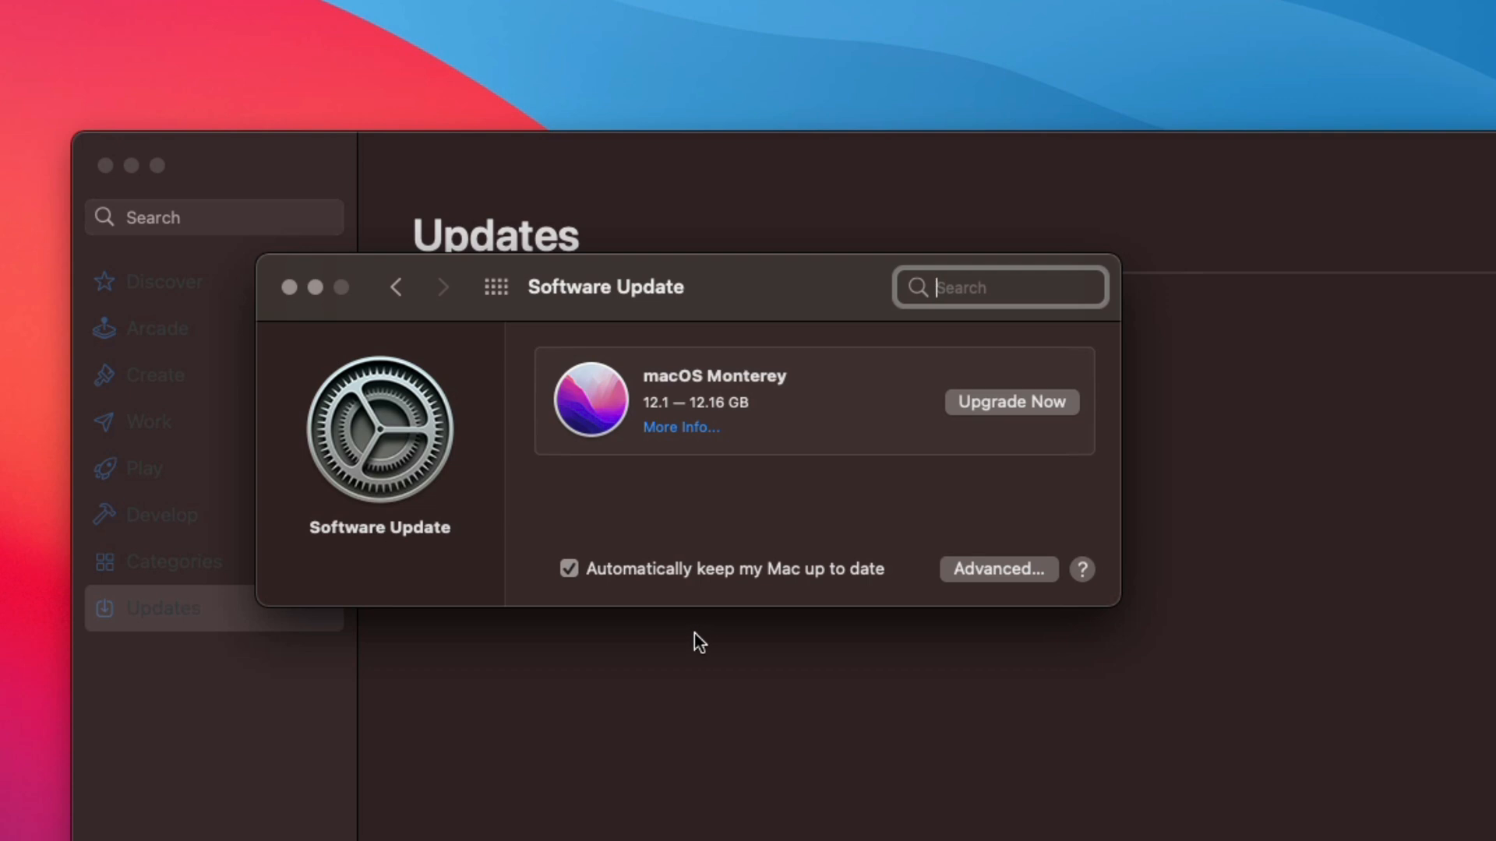
{"action": "mouse_move", "coordinate": [716, 324]}
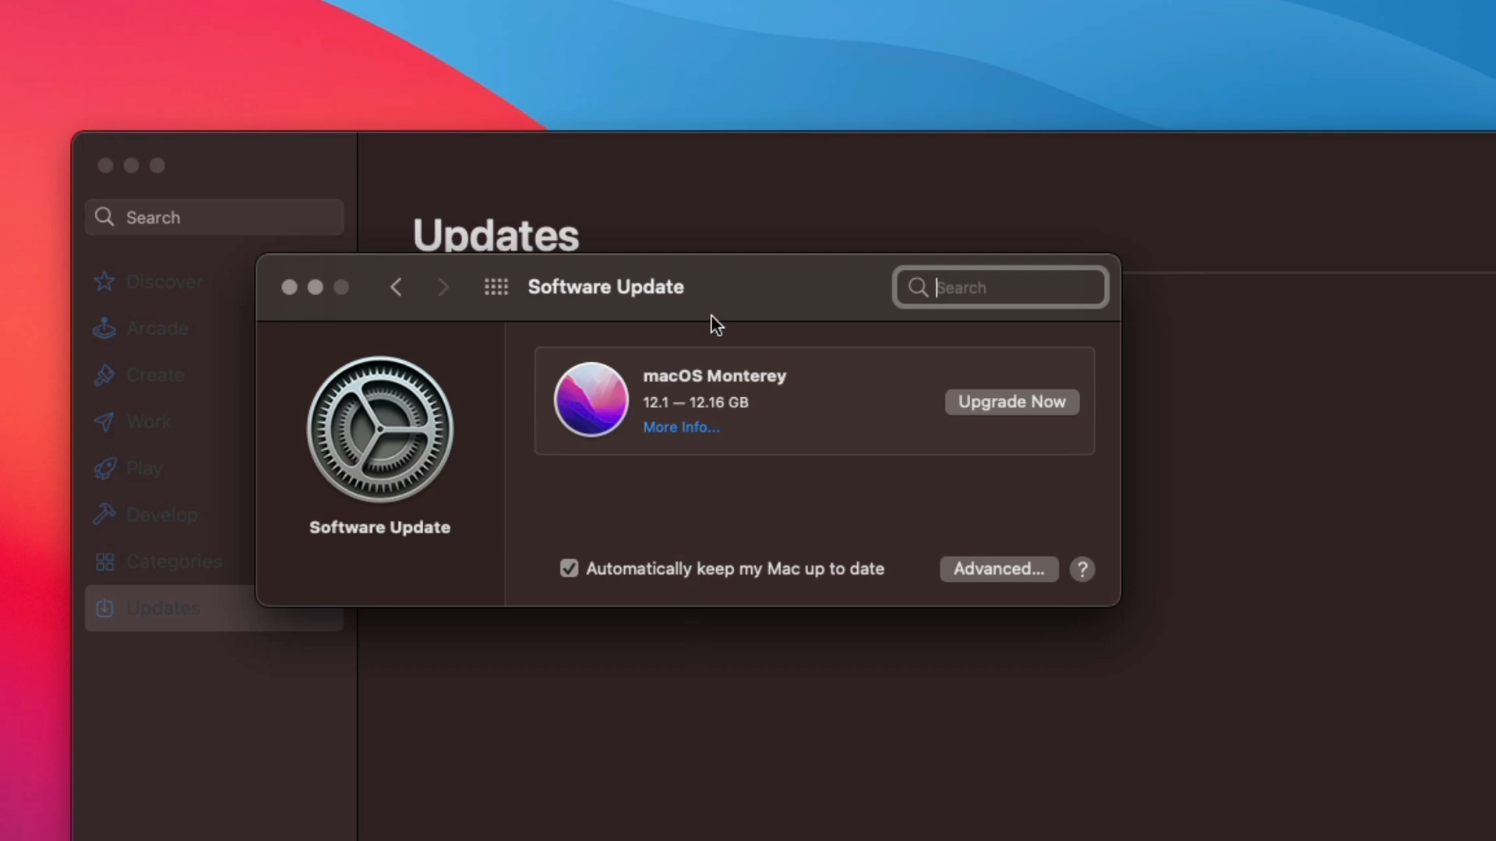
{"action": "mouse_move", "coordinate": [652, 726]}
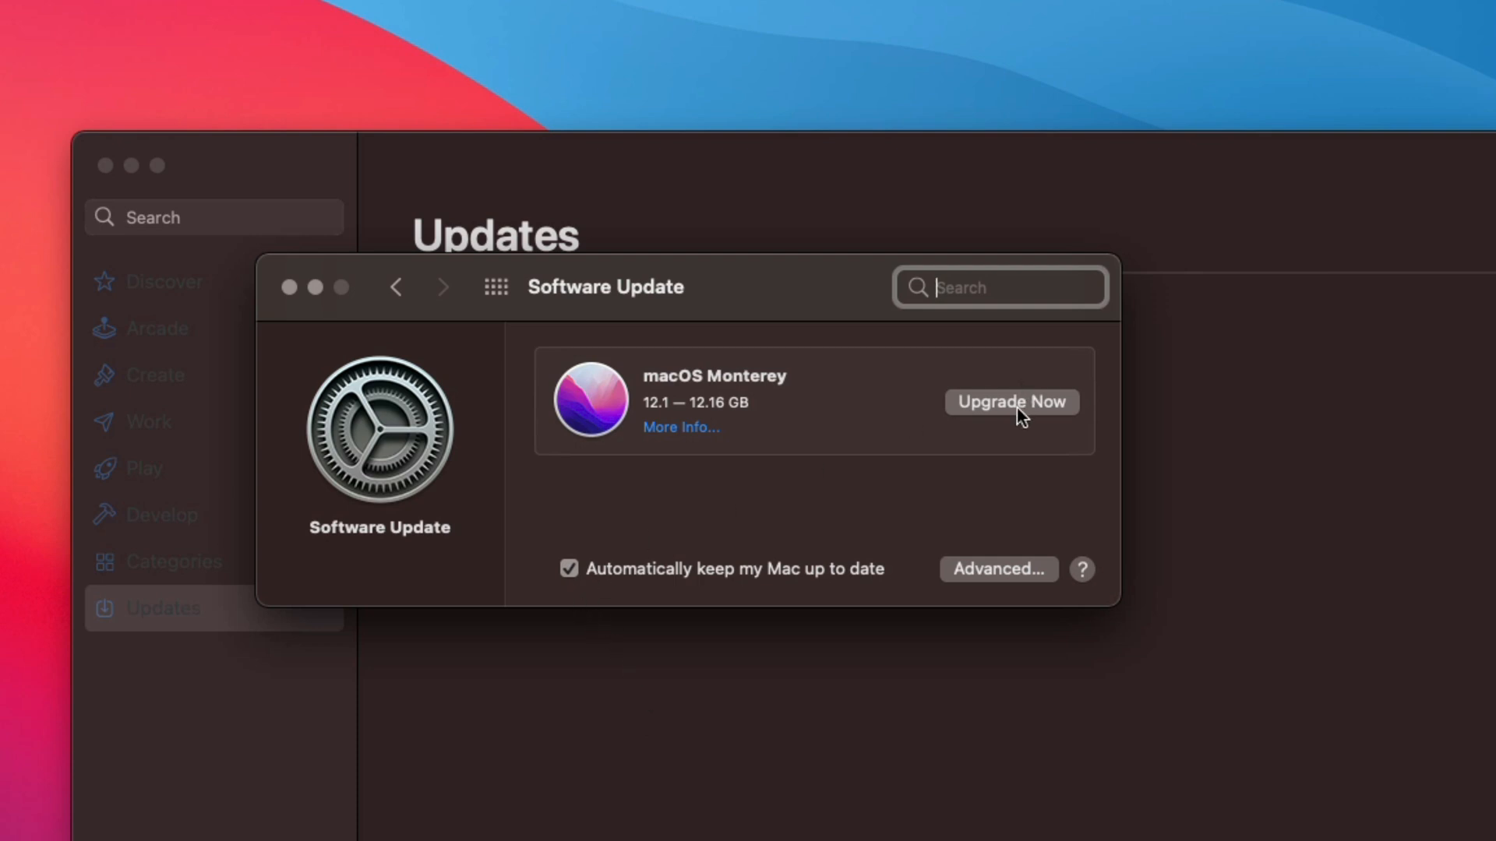
{"action": "mouse_move", "coordinate": [960, 354]}
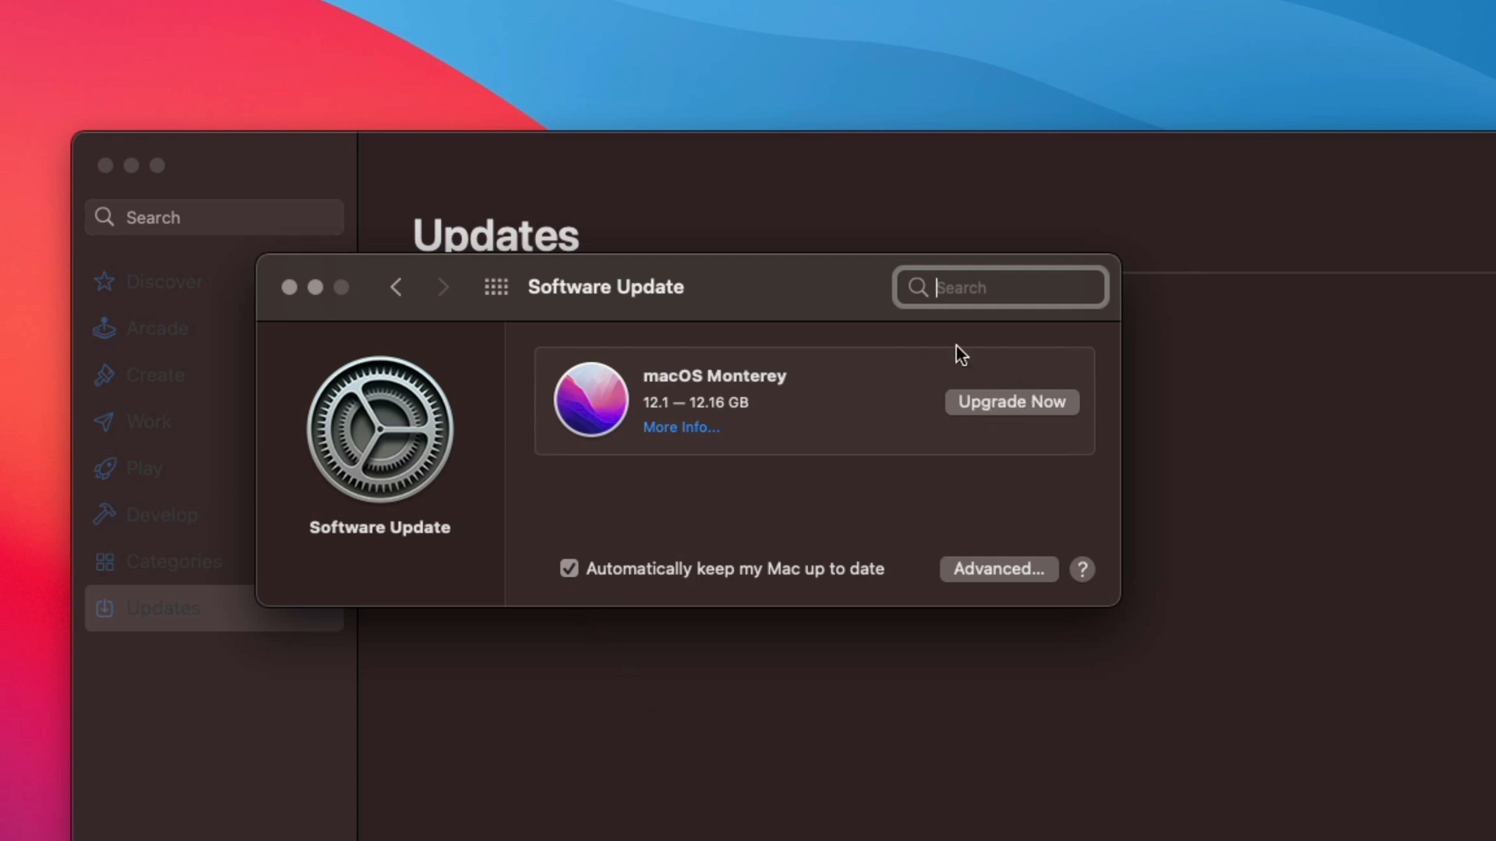
{"action": "mouse_move", "coordinate": [967, 402]}
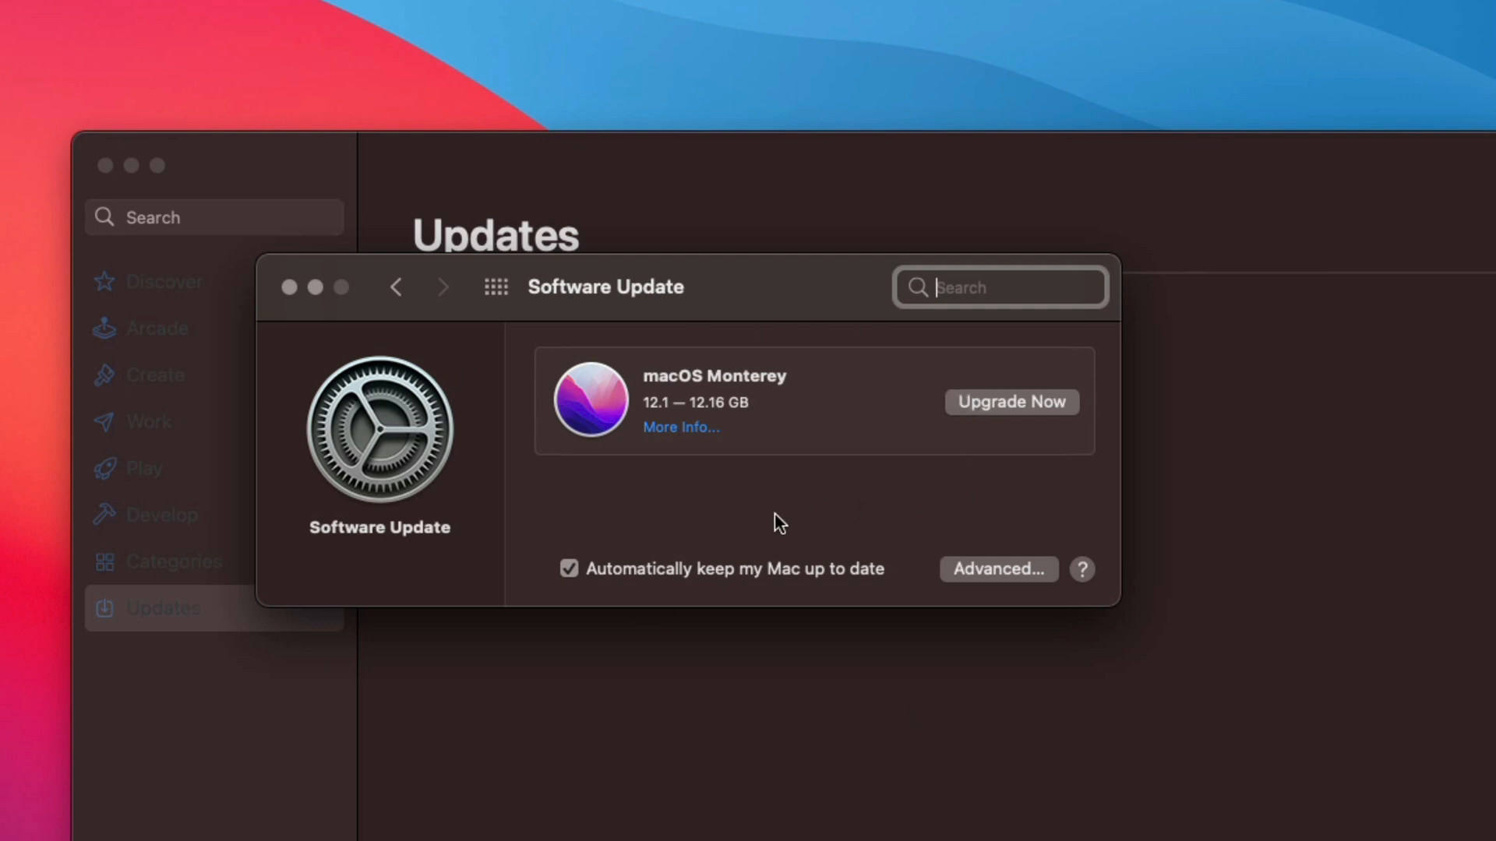
{"action": "mouse_move", "coordinate": [1019, 511]}
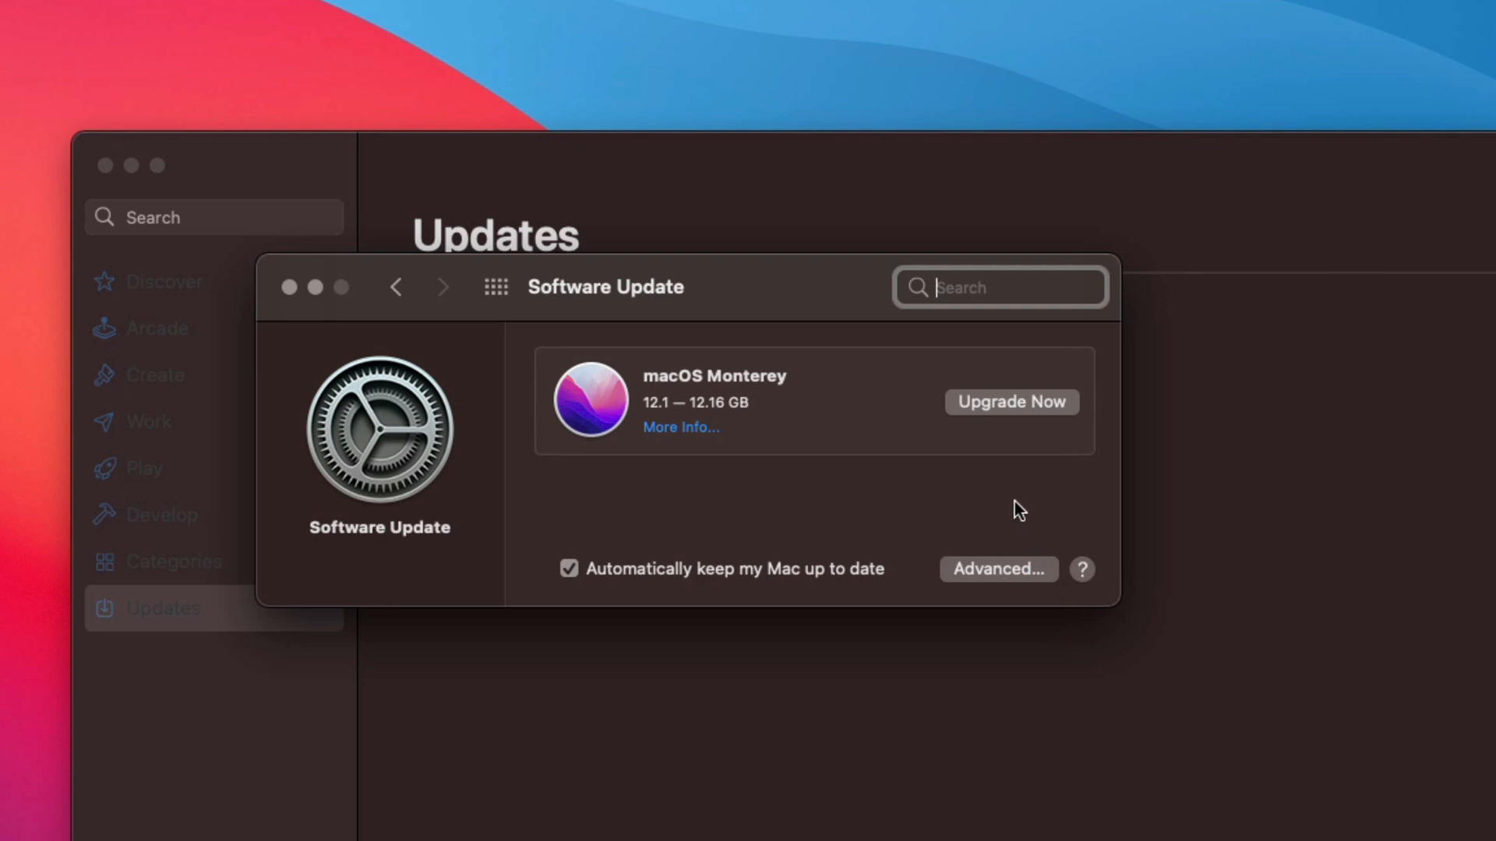
{"action": "mouse_move", "coordinate": [1085, 564]}
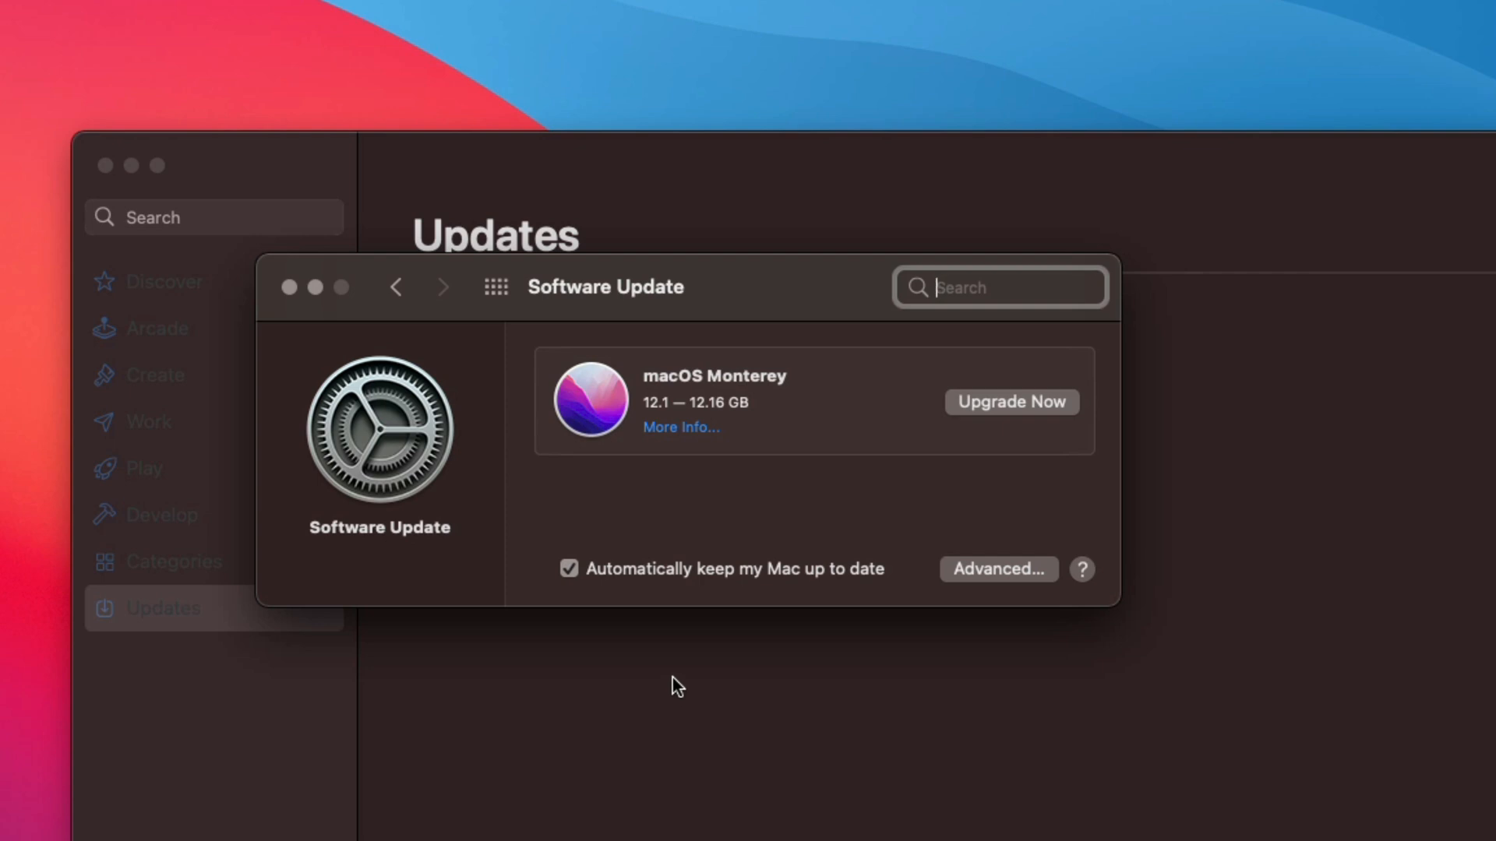
{"action": "left_click", "coordinate": [567, 569]}
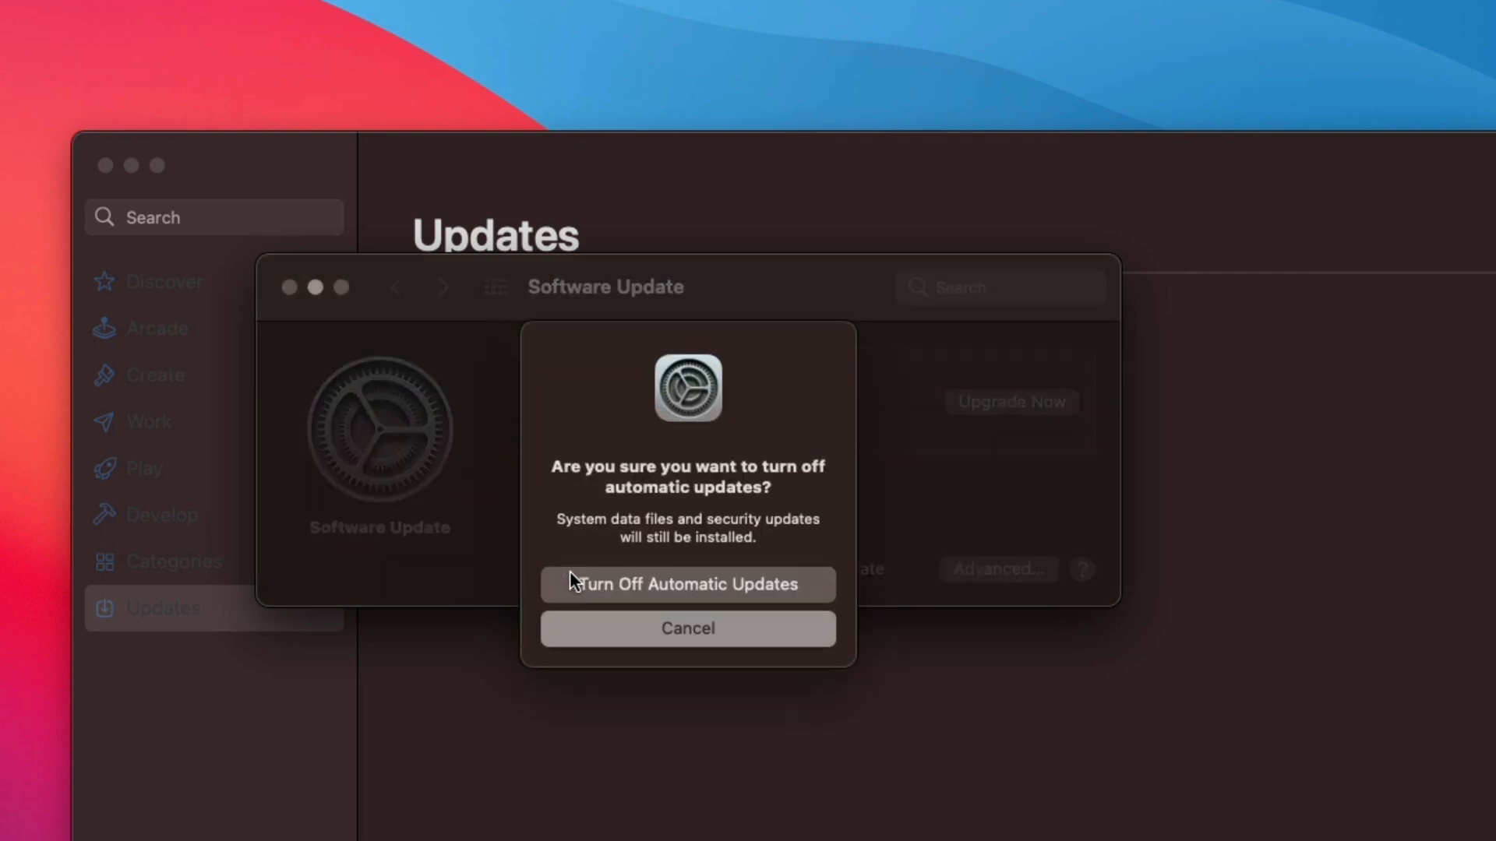
{"action": "left_click", "coordinate": [685, 584]}
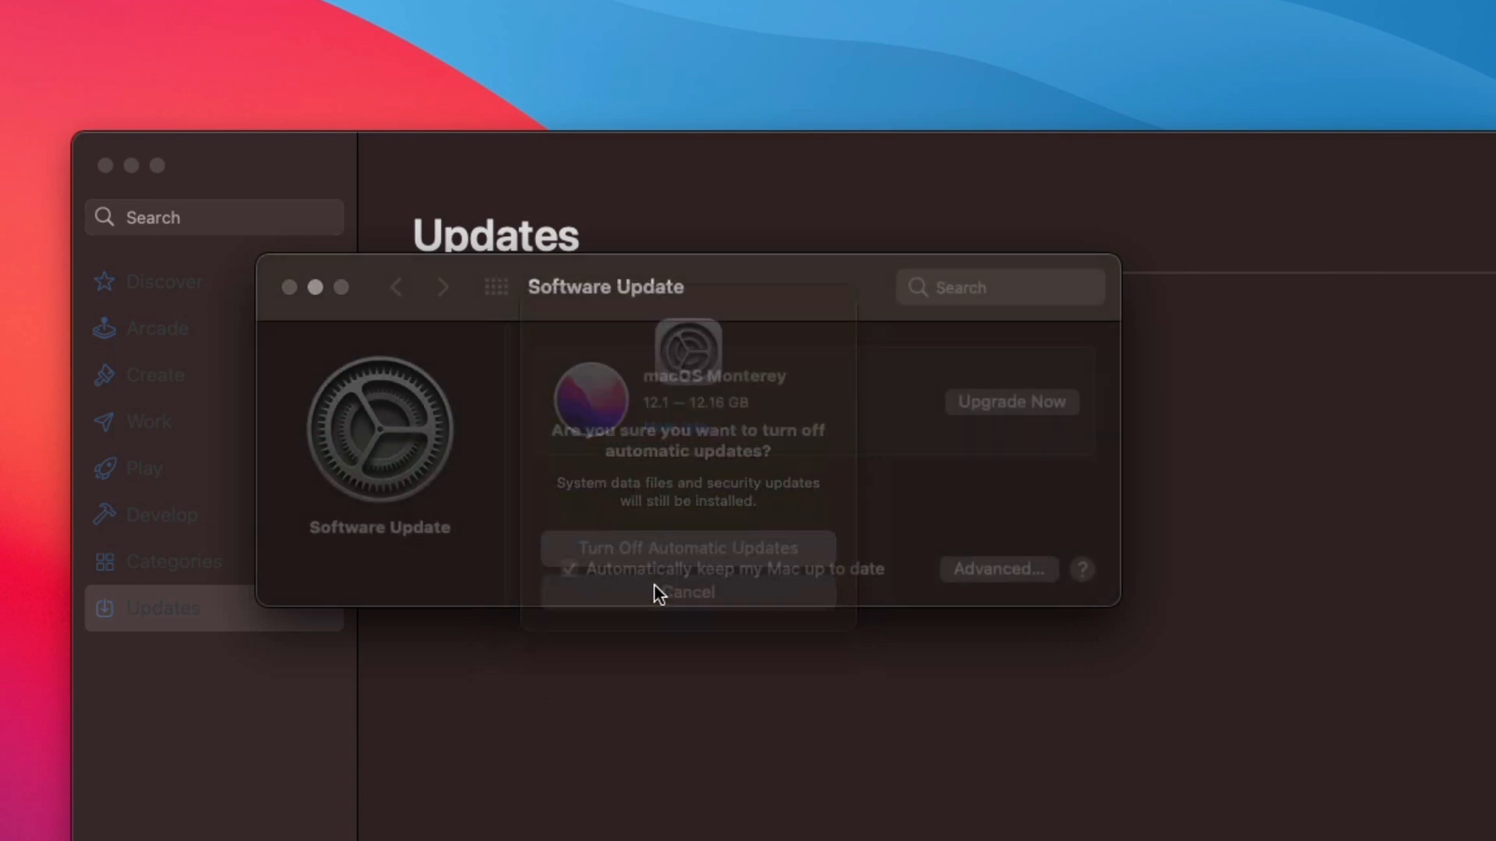
{"action": "left_click", "coordinate": [685, 549]}
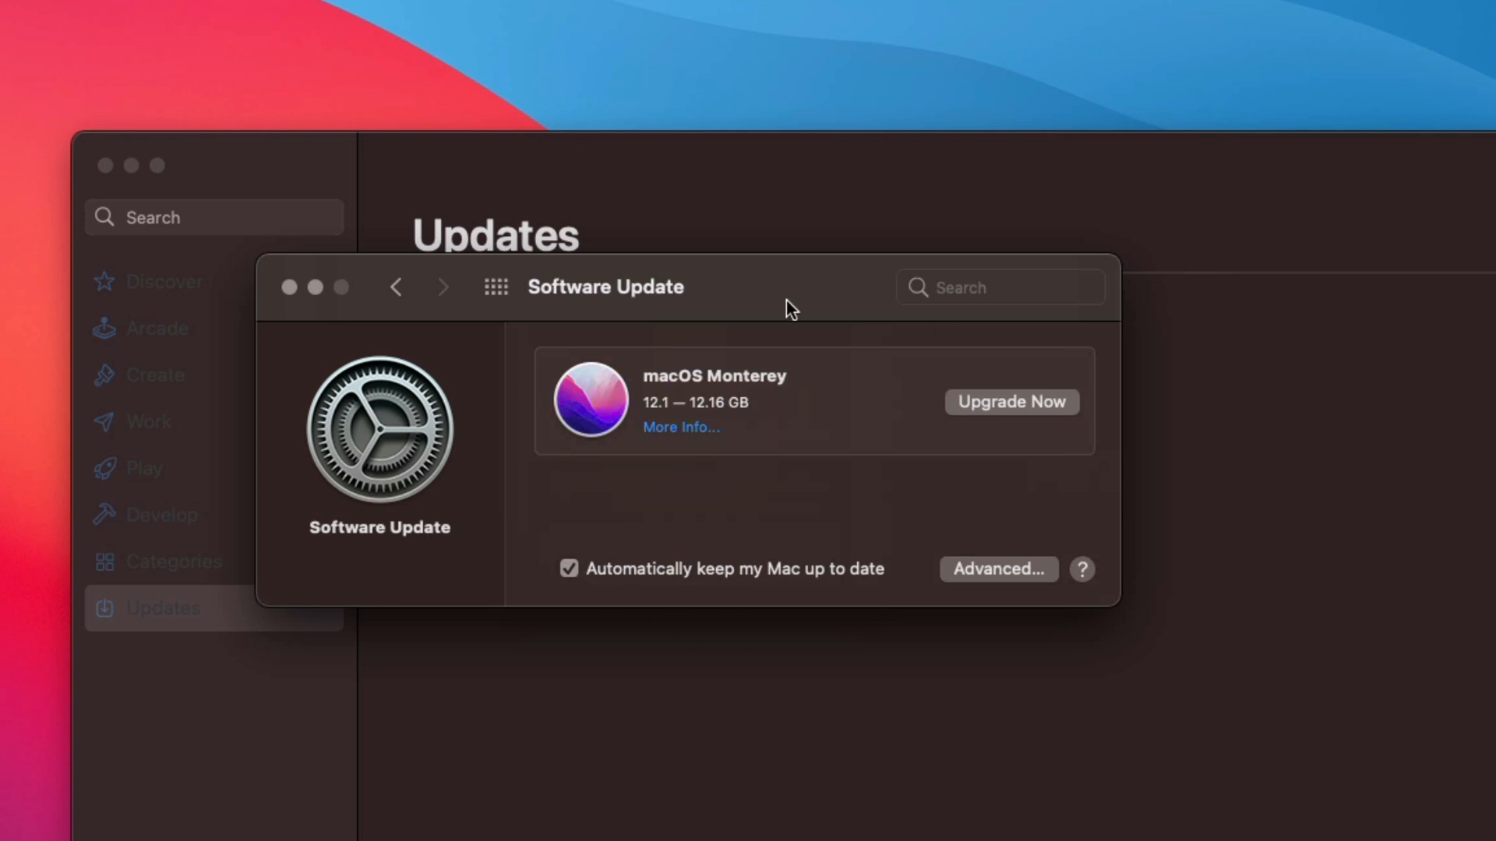
{"action": "mouse_move", "coordinate": [1013, 584]}
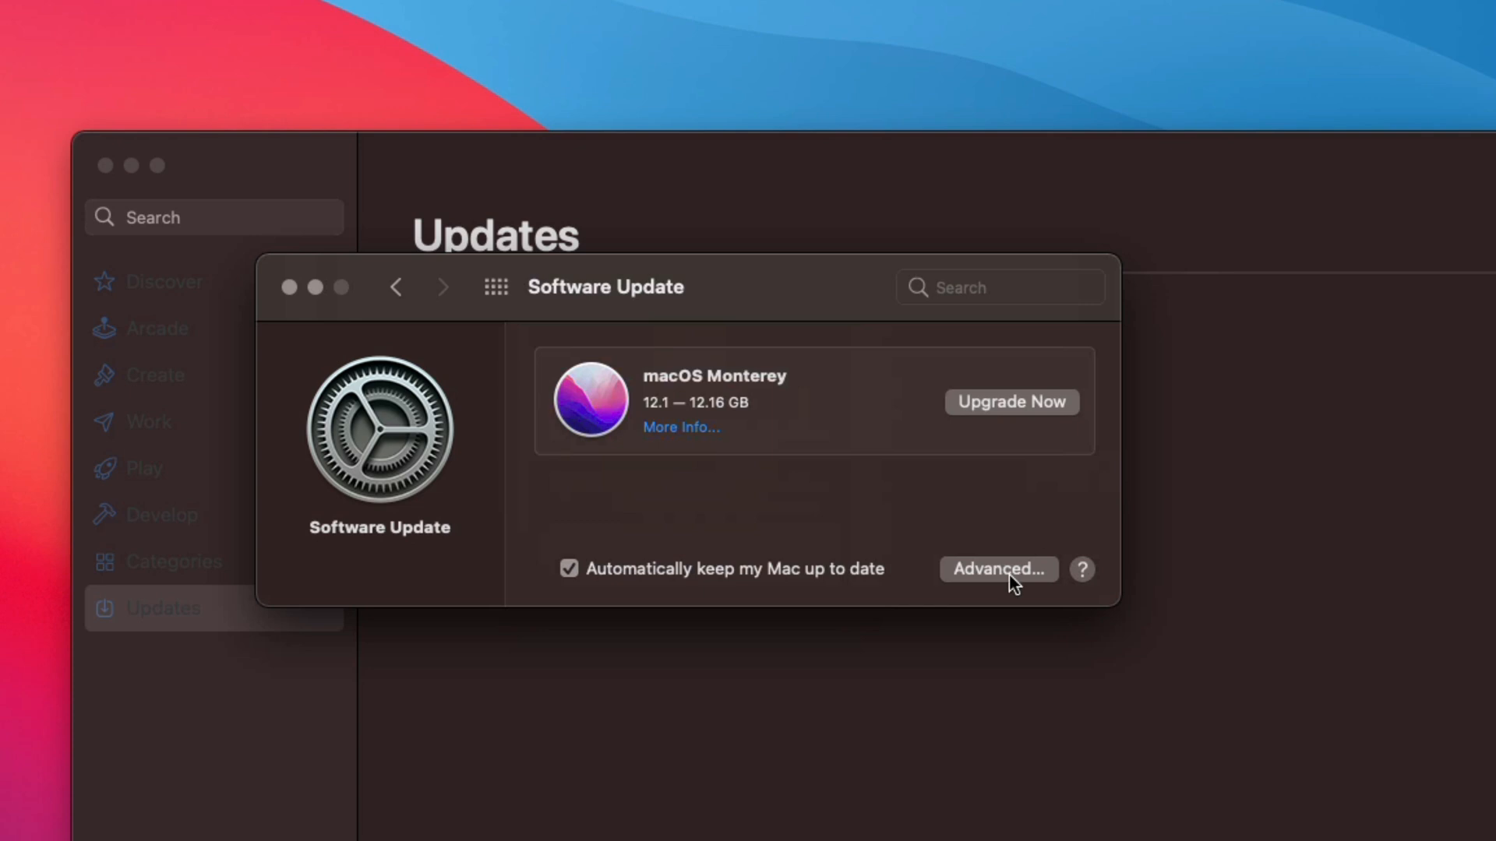
Review the Advanced automatic update options, leave all checked, and confirm with OK.
{"action": "left_click", "coordinate": [997, 570]}
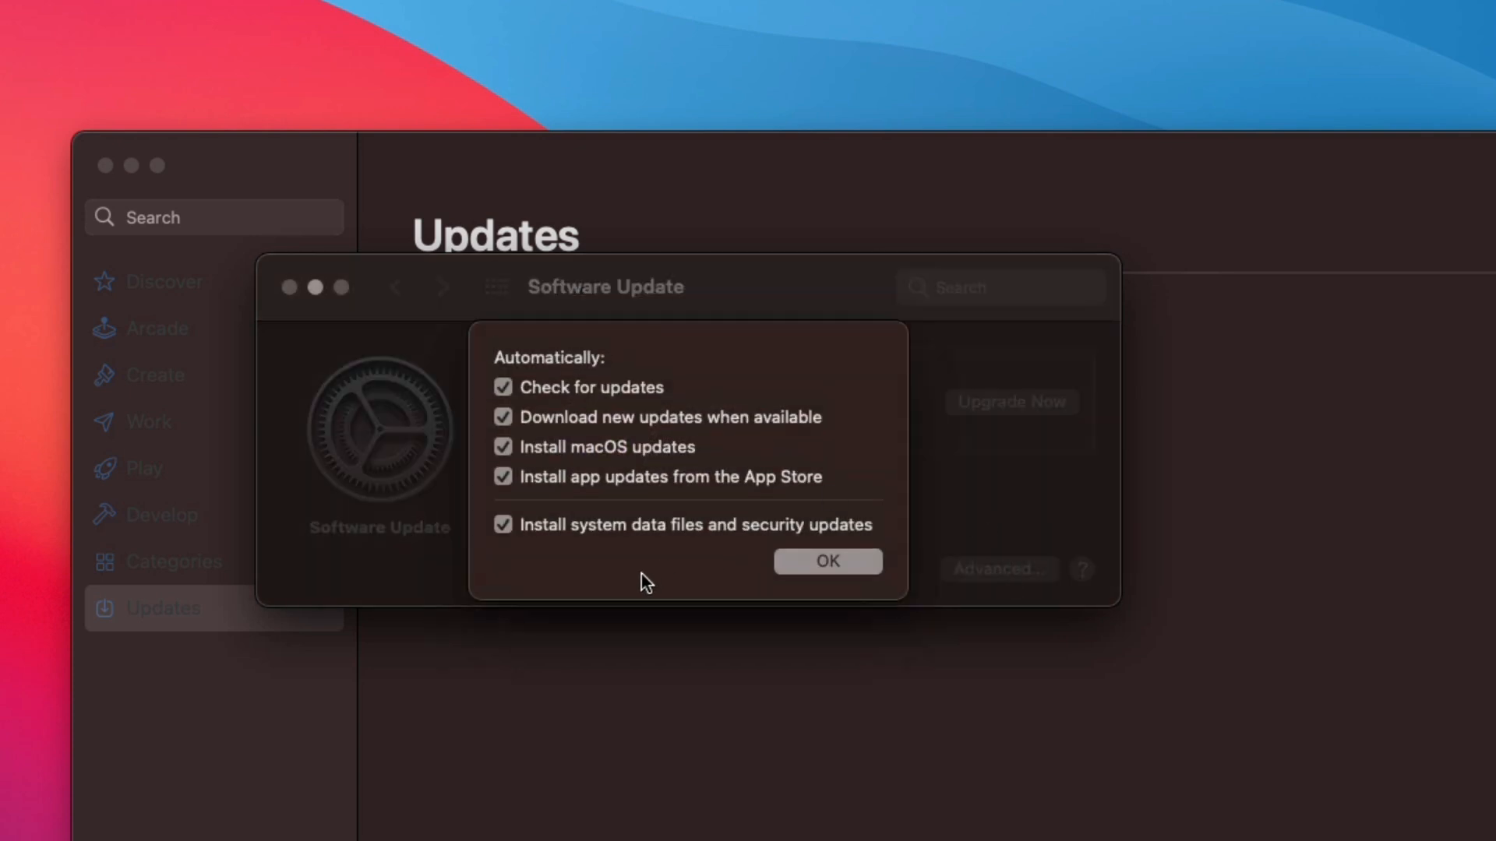
{"action": "mouse_move", "coordinate": [744, 350]}
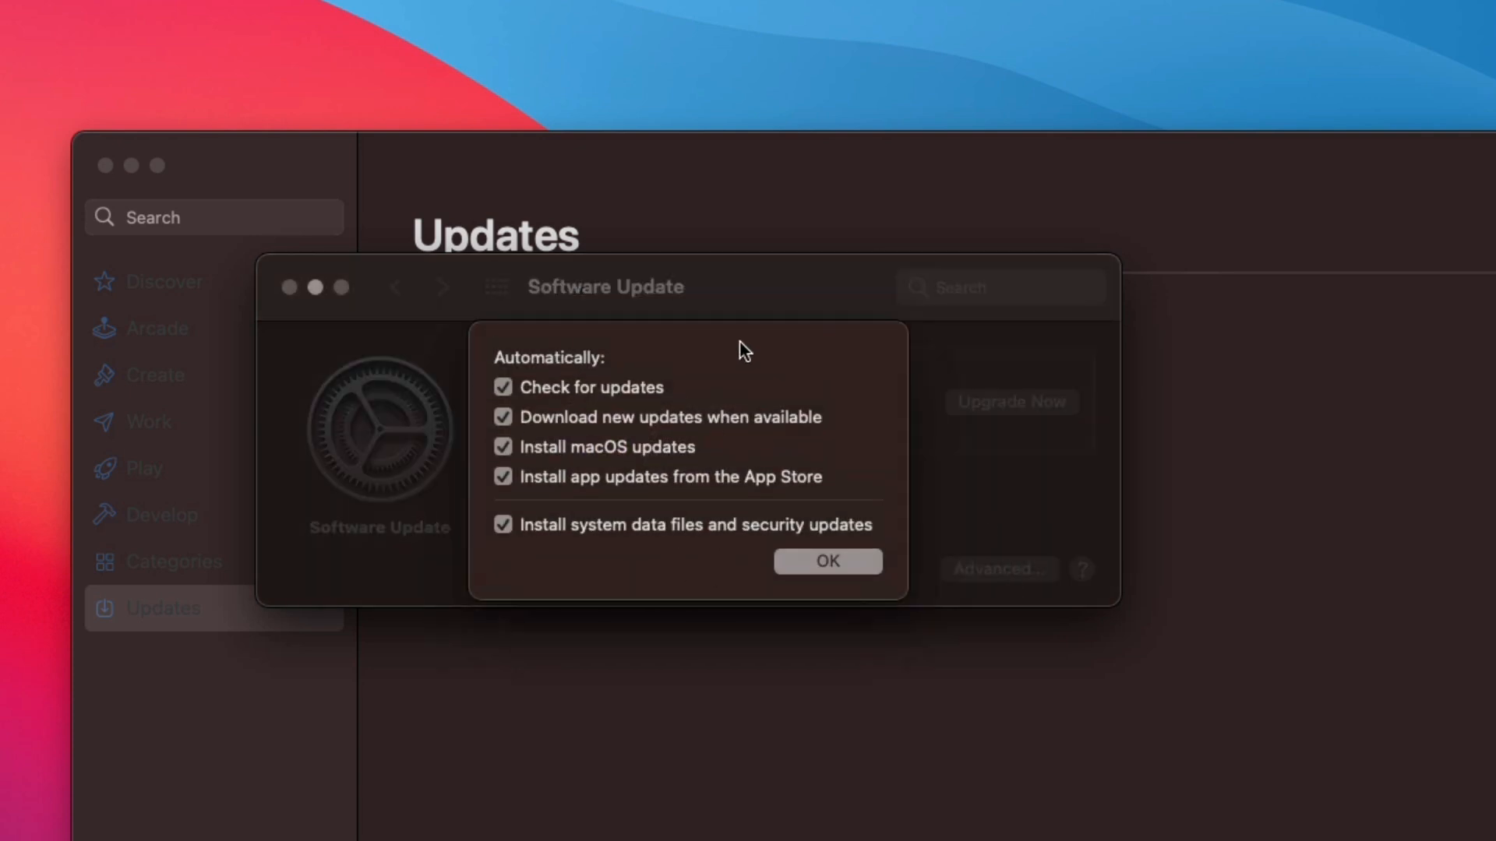
{"action": "mouse_move", "coordinate": [705, 503]}
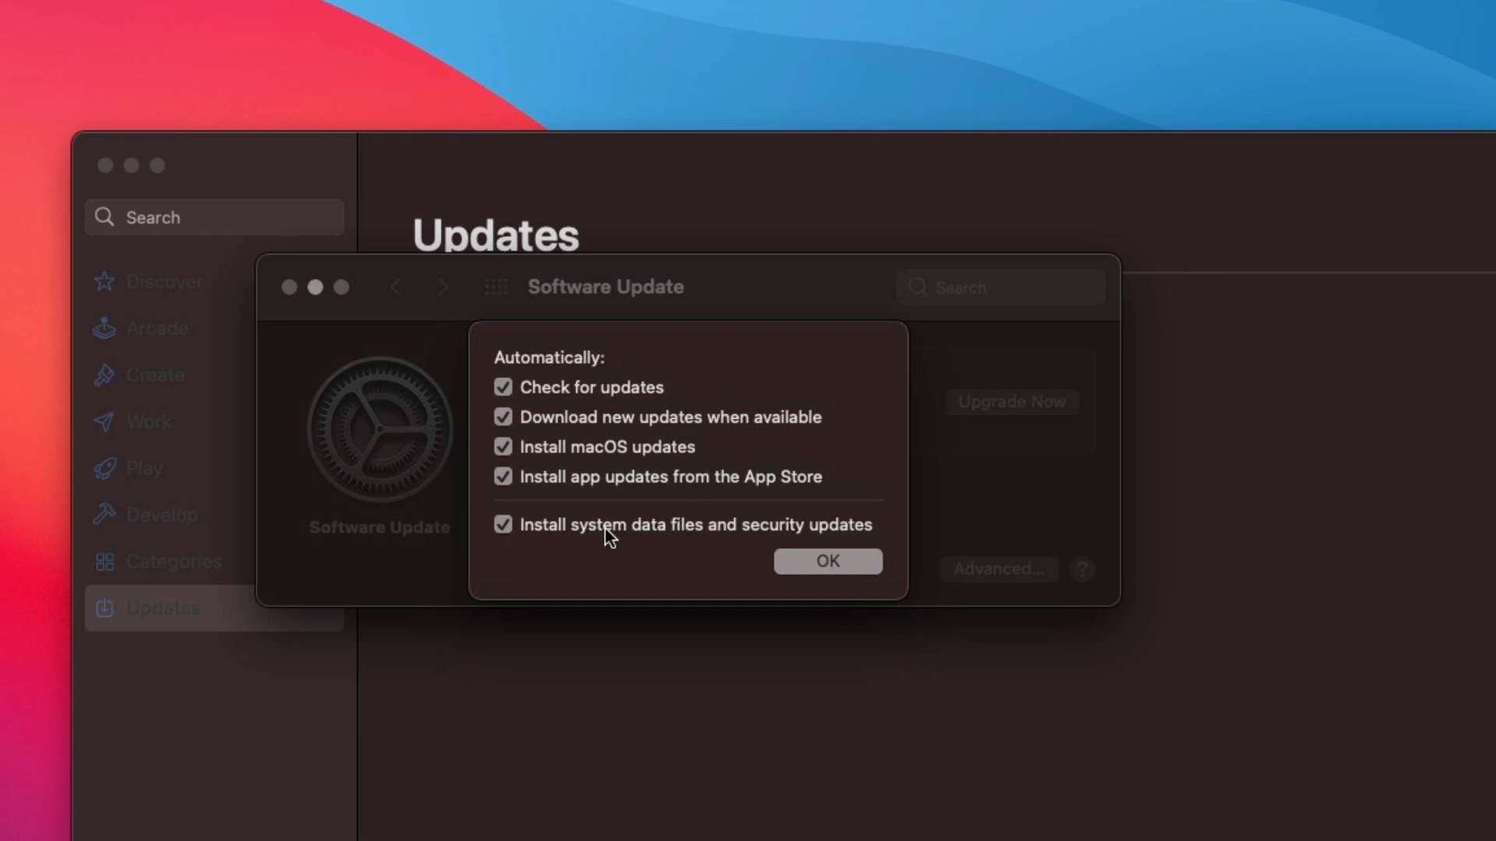
{"action": "mouse_move", "coordinate": [799, 576]}
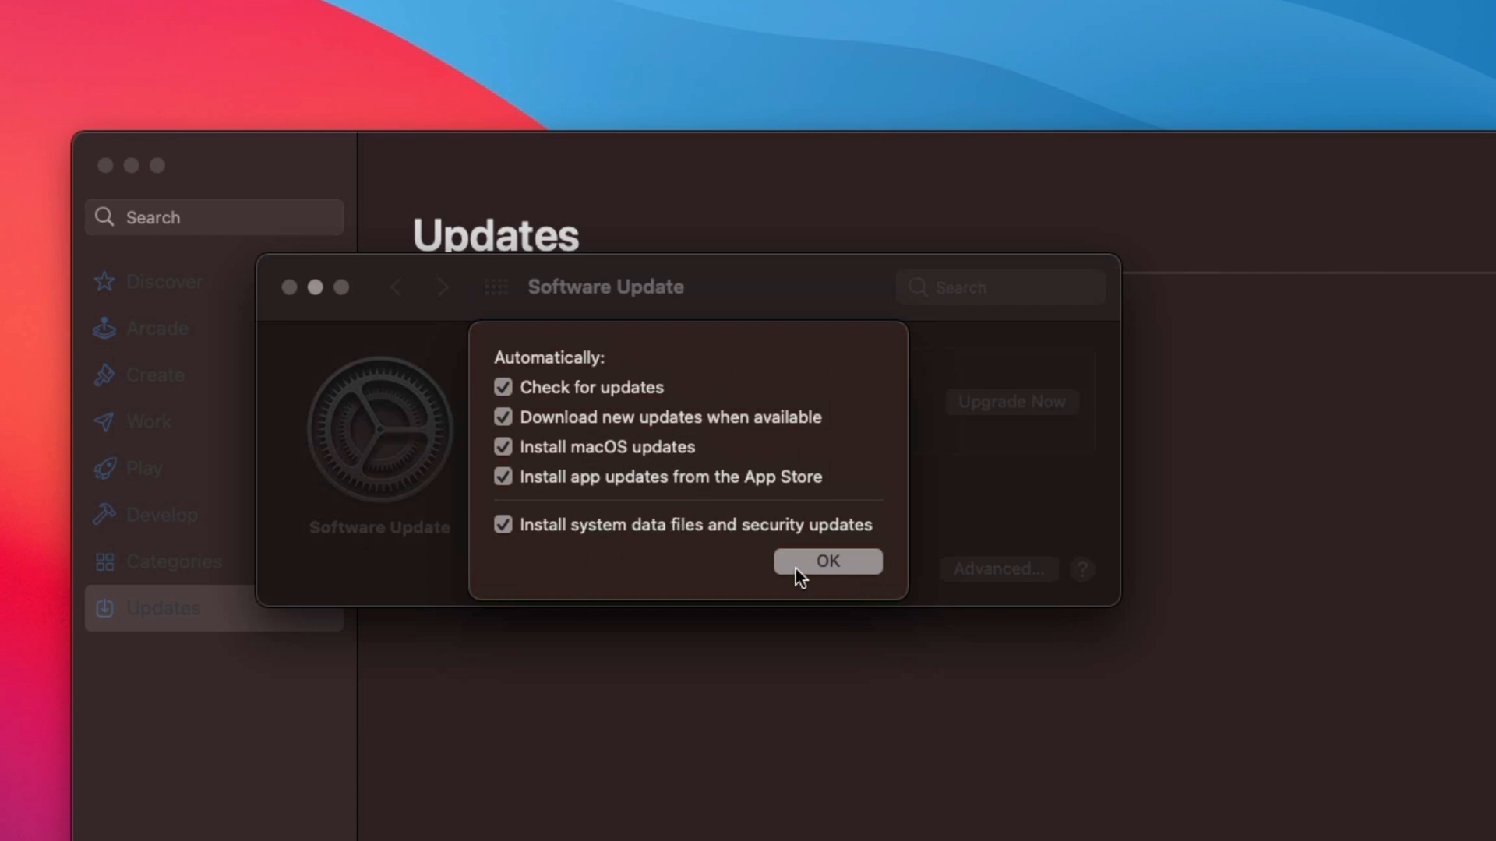
{"action": "mouse_move", "coordinate": [533, 472]}
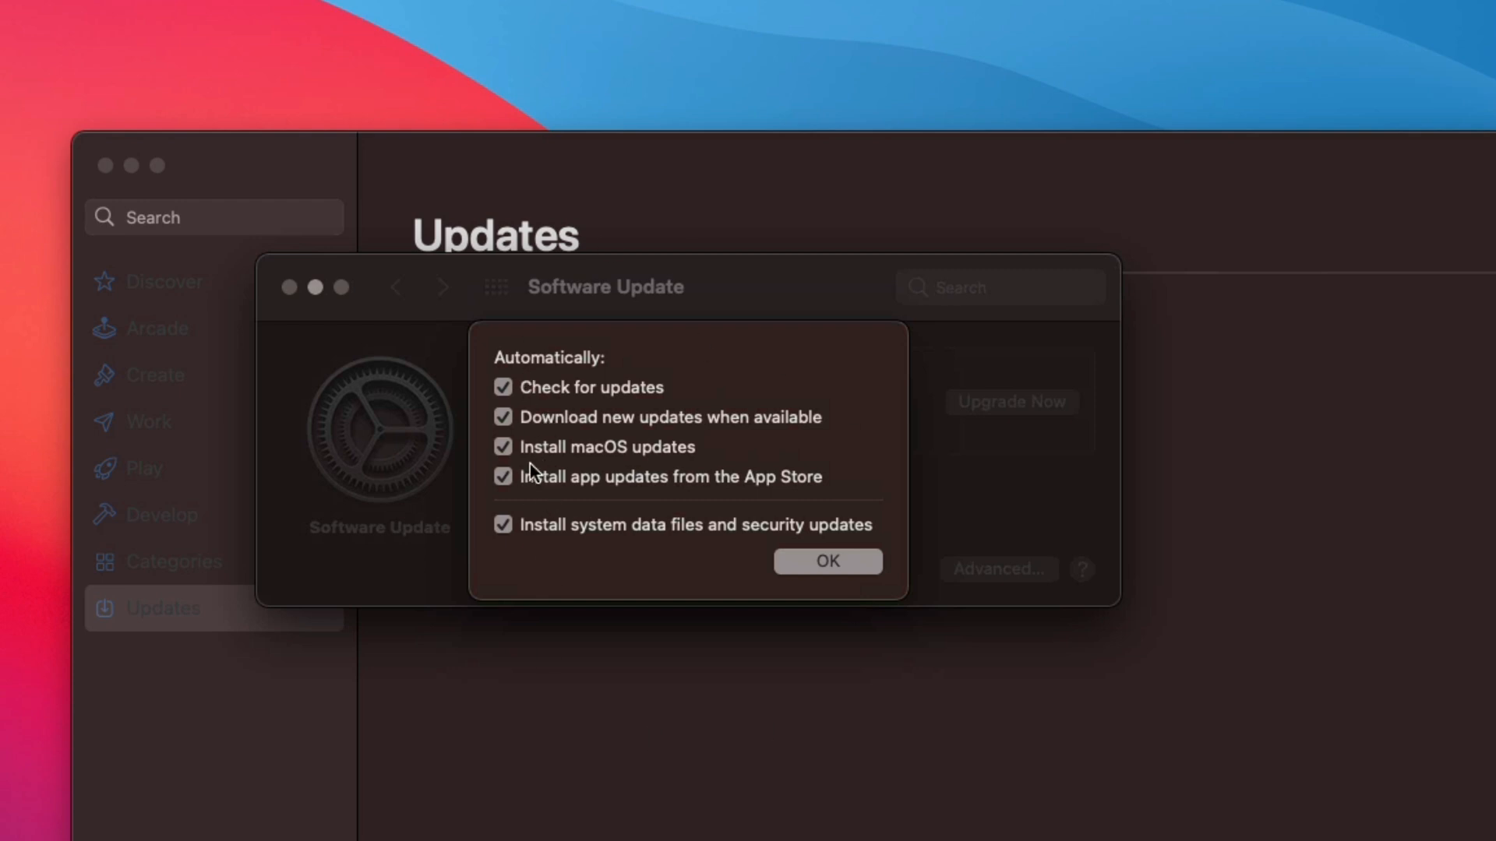
{"action": "left_click", "coordinate": [826, 561]}
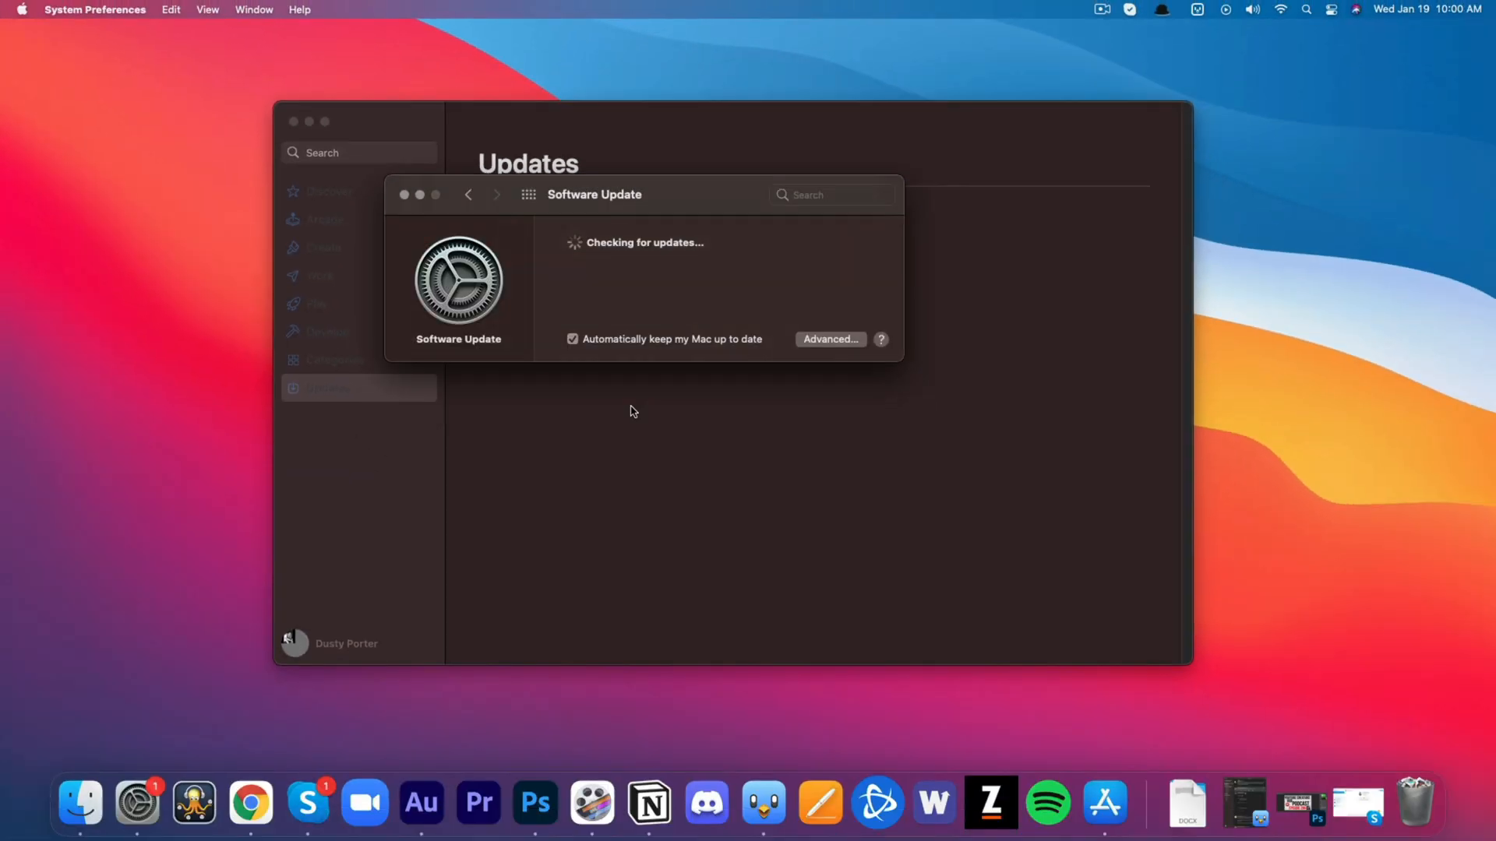